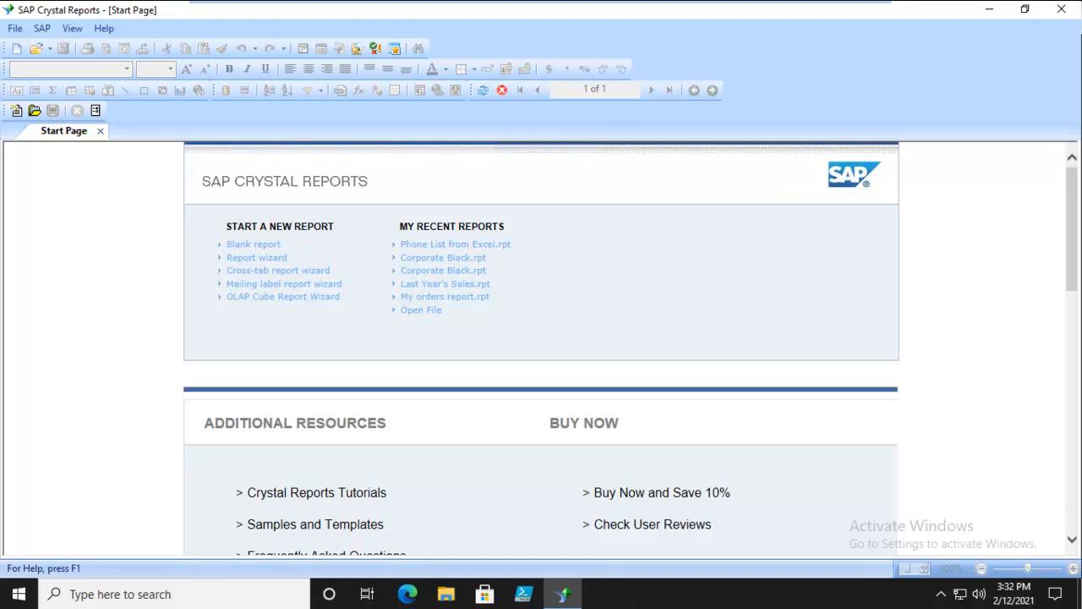
{"action": "mouse_move", "coordinate": [69, 248]}
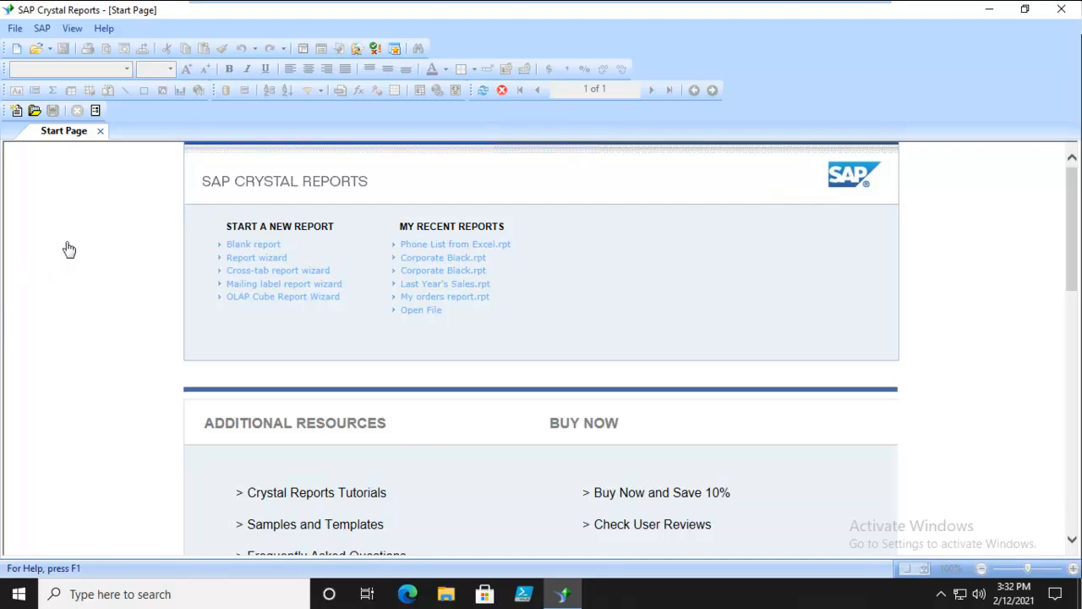
{"action": "mouse_move", "coordinate": [284, 284]}
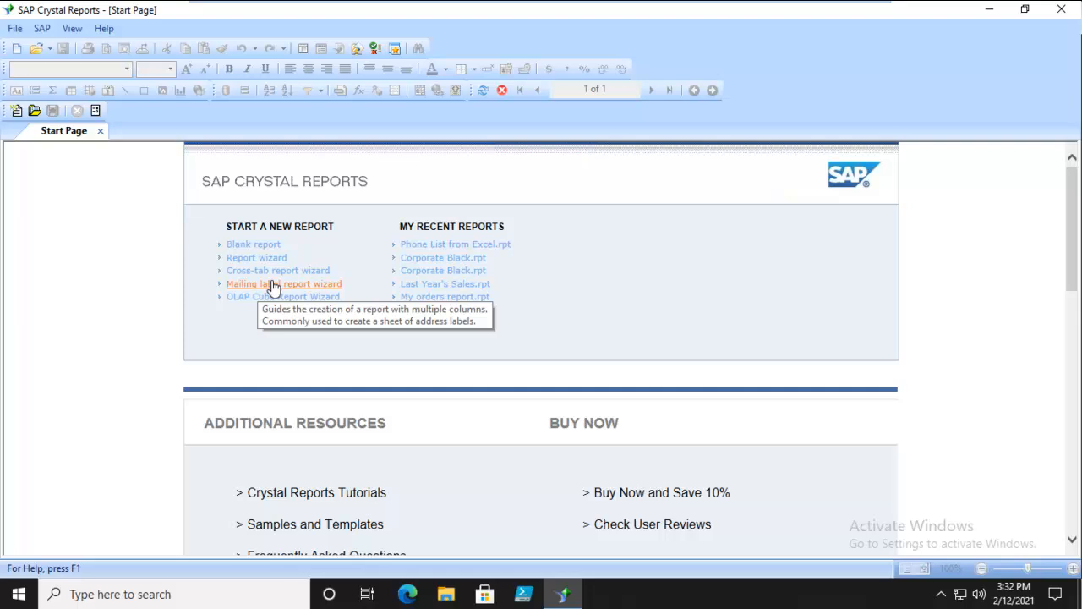
Start a mailing label report using the Employee and Employee_Addresses tables from xtreme.accdb
{"action": "left_click", "coordinate": [283, 283]}
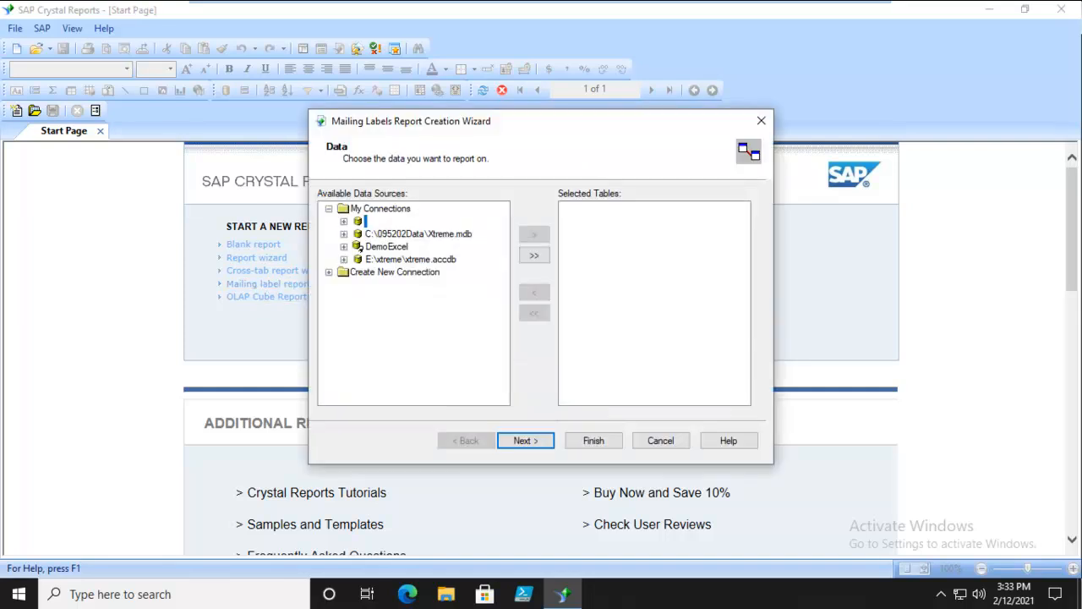
{"action": "mouse_move", "coordinate": [303, 251]}
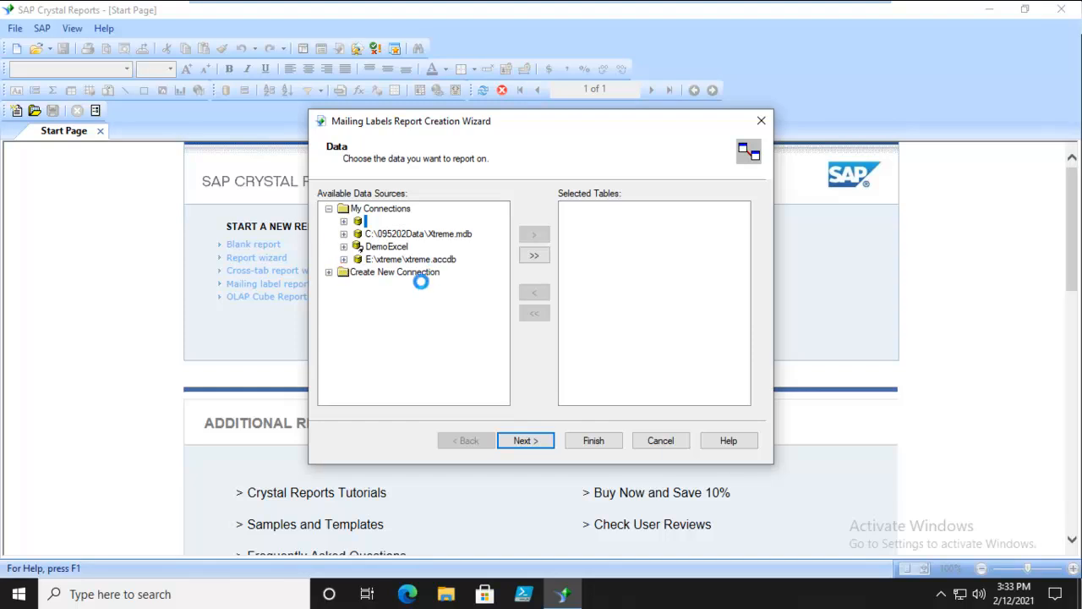
{"action": "left_click", "coordinate": [345, 258]}
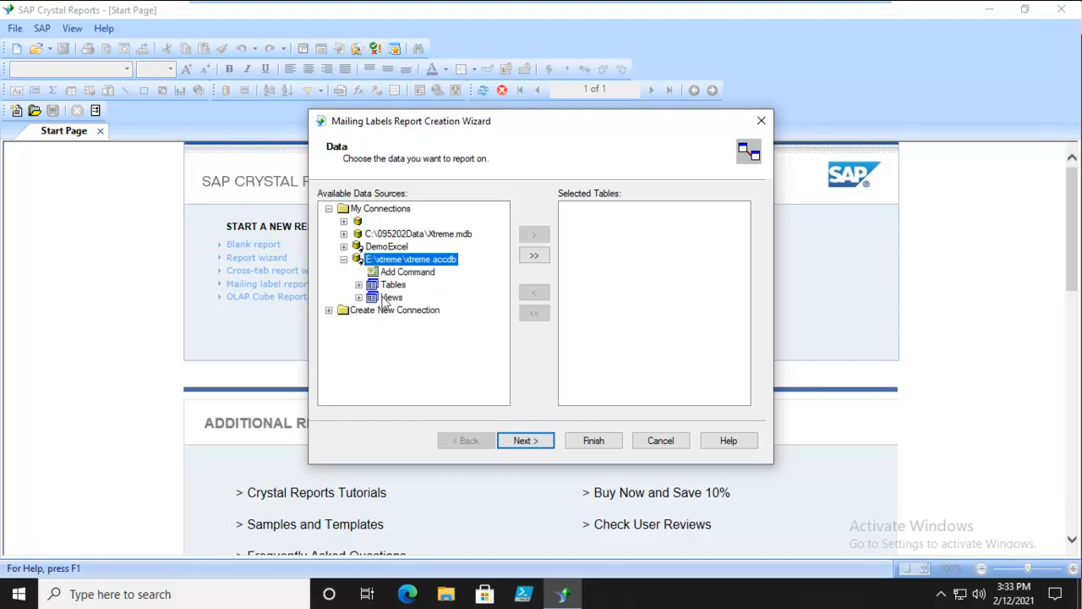
{"action": "left_click", "coordinate": [360, 285]}
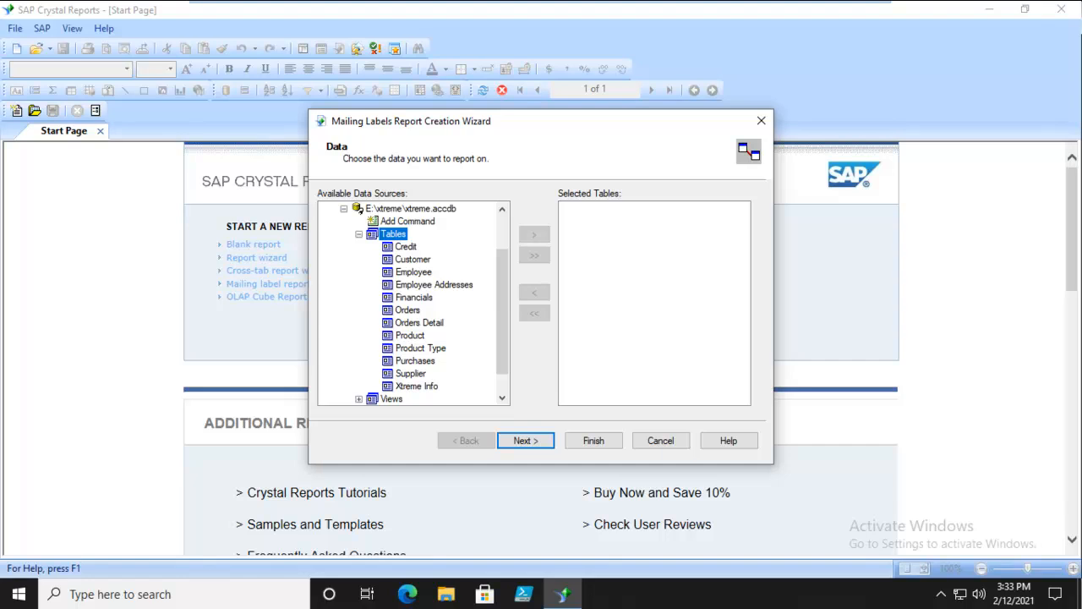
{"action": "mouse_move", "coordinate": [416, 282]}
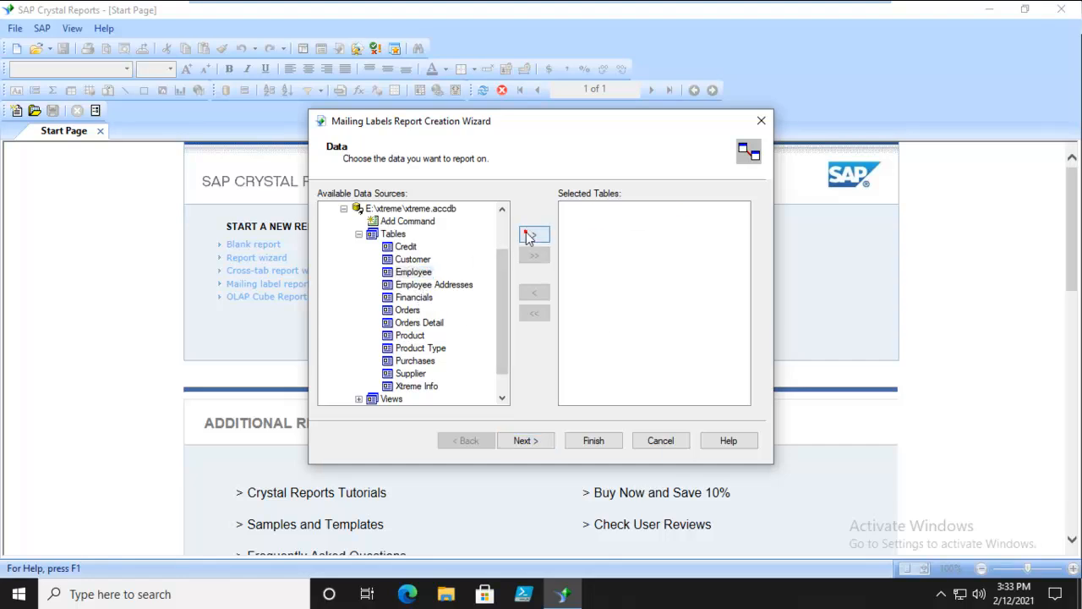
{"action": "left_click", "coordinate": [533, 235]}
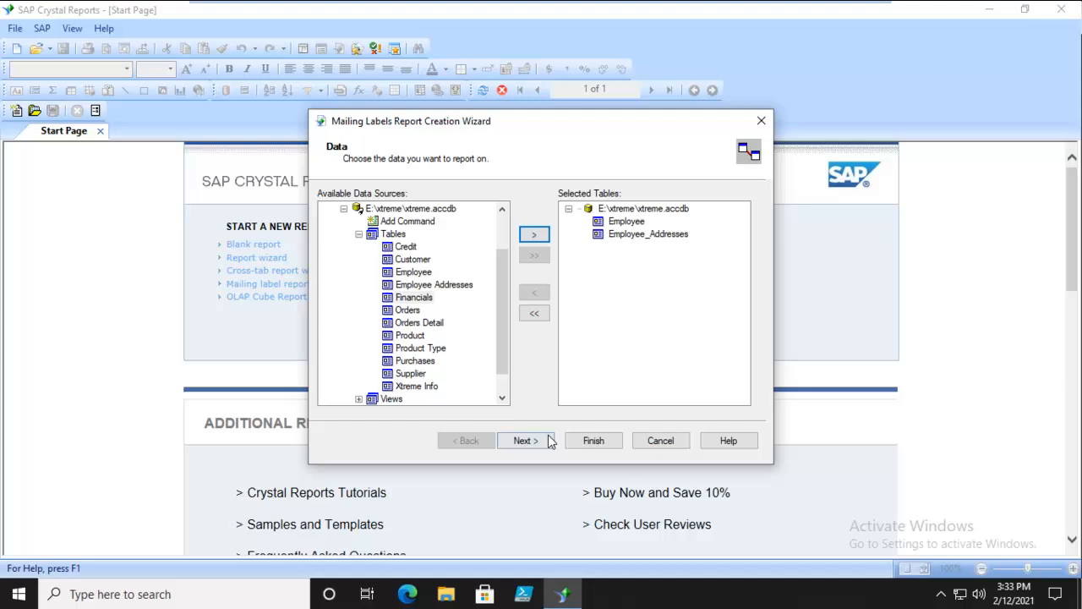
{"action": "left_click", "coordinate": [524, 441]}
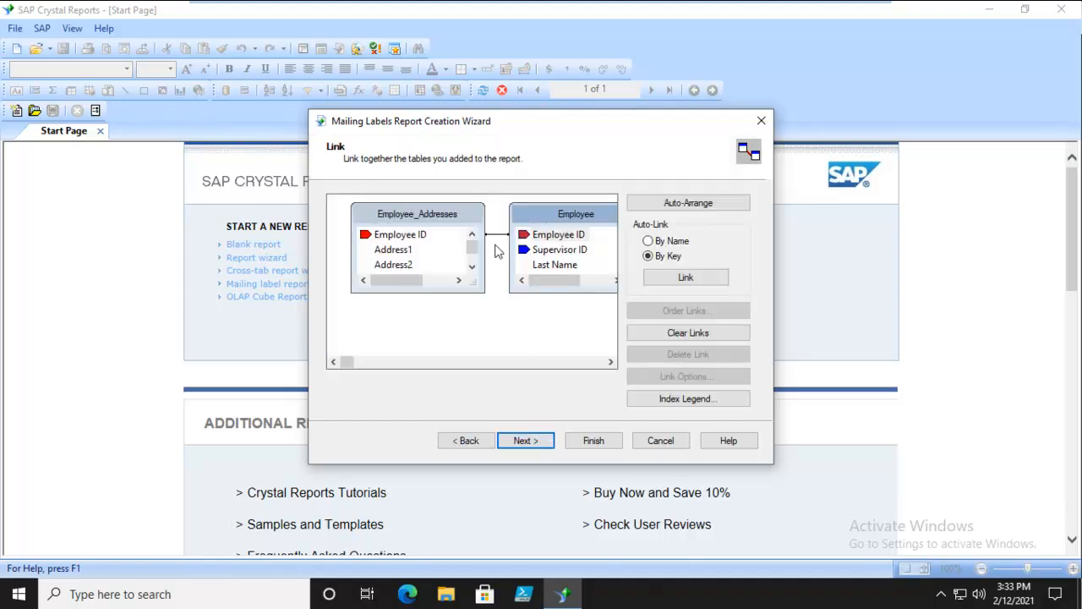
Add First Name, Last Name, Address1, Address2, City, Region and Country as label fields
{"action": "left_click", "coordinate": [526, 439]}
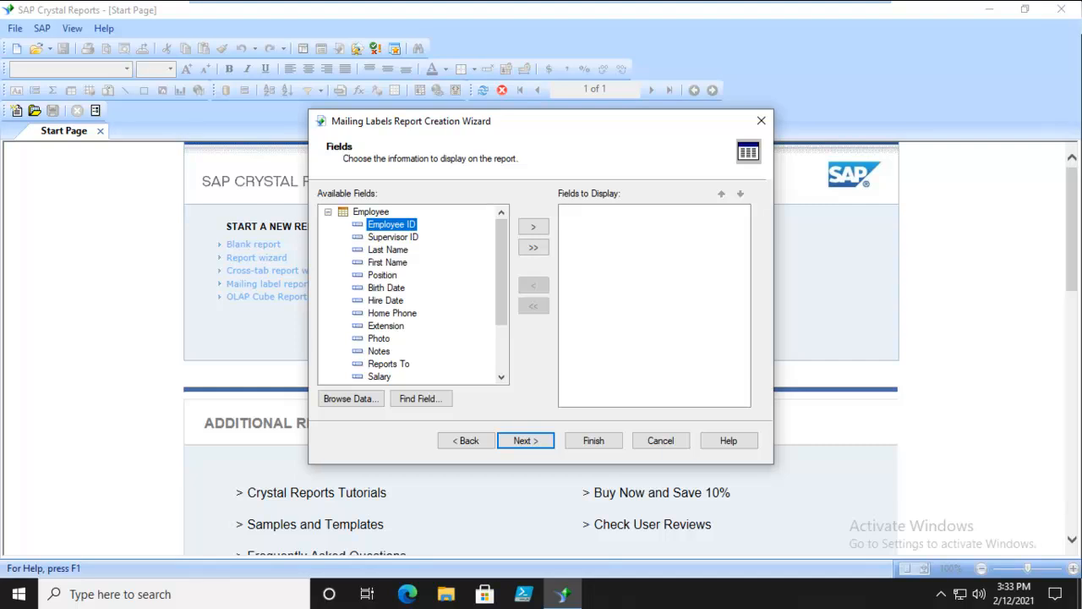
{"action": "mouse_move", "coordinate": [570, 251]}
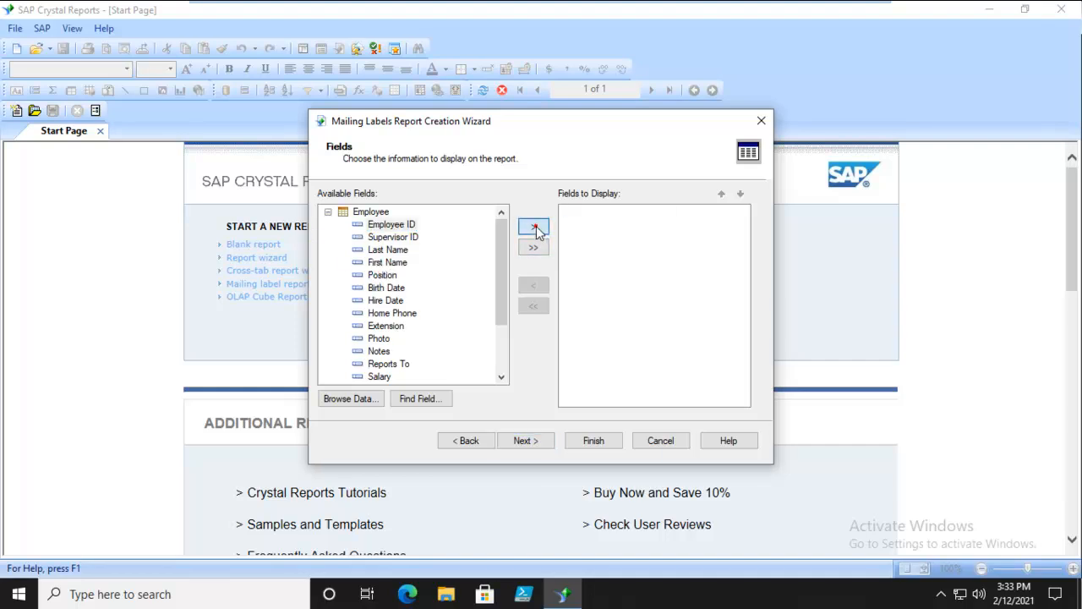
{"action": "left_click", "coordinate": [534, 226]}
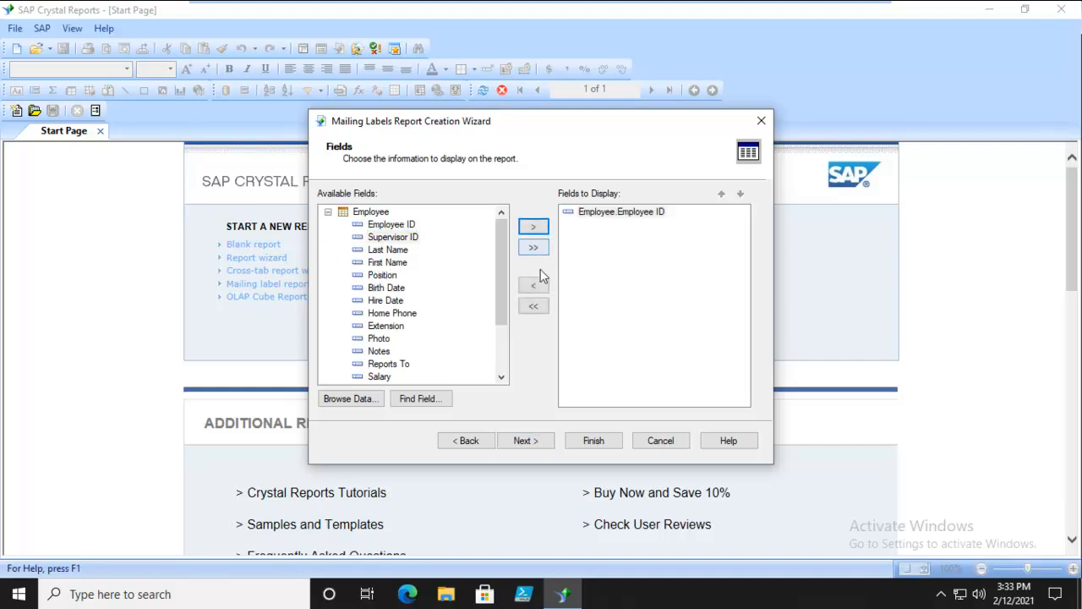
{"action": "left_click", "coordinate": [532, 226]}
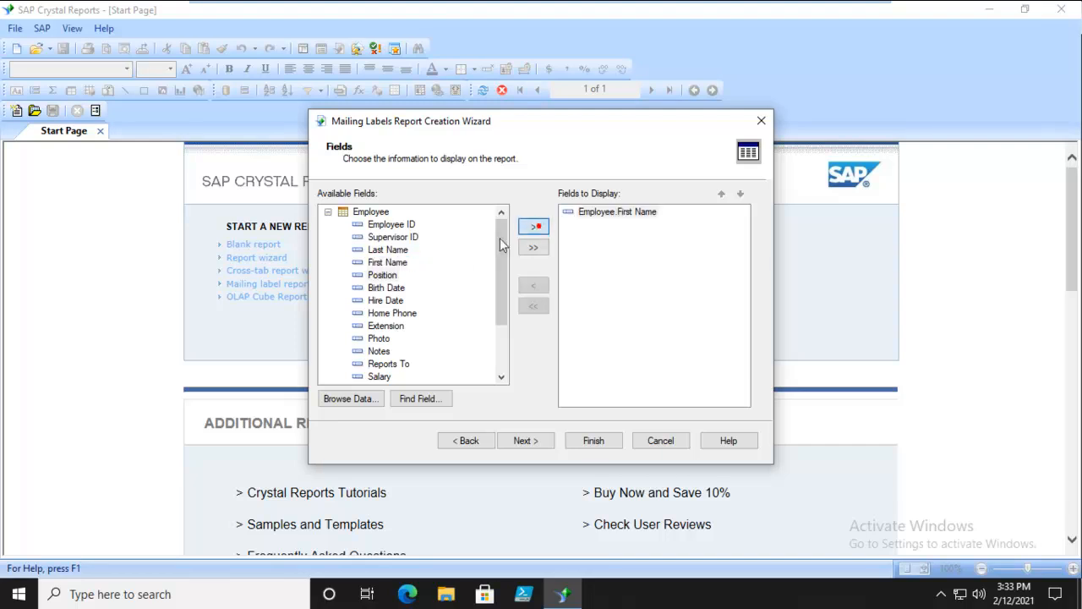
{"action": "left_click", "coordinate": [533, 225]}
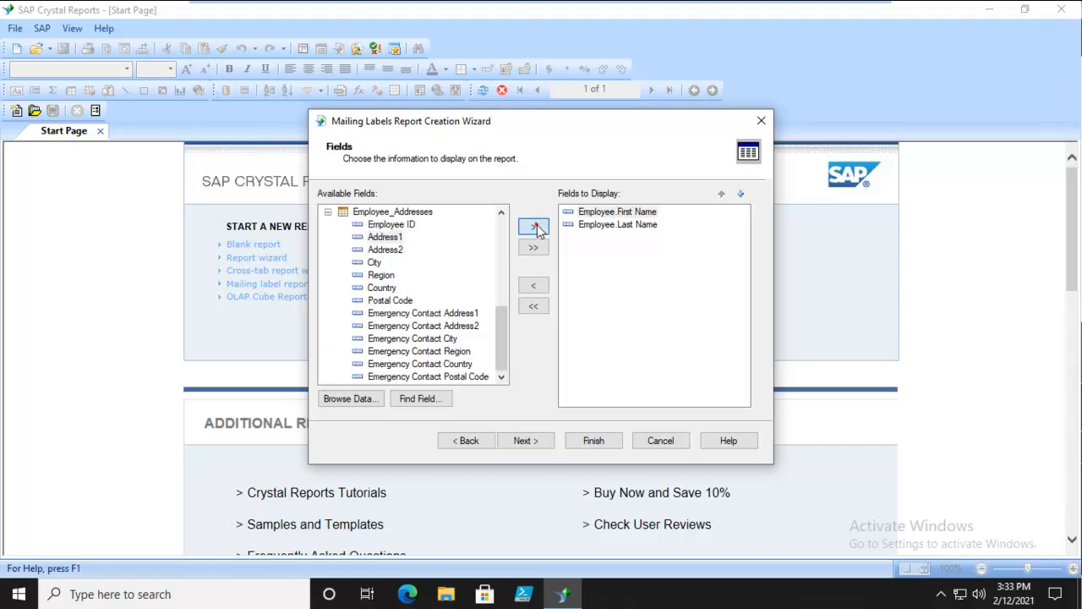
{"action": "left_click", "coordinate": [534, 226]}
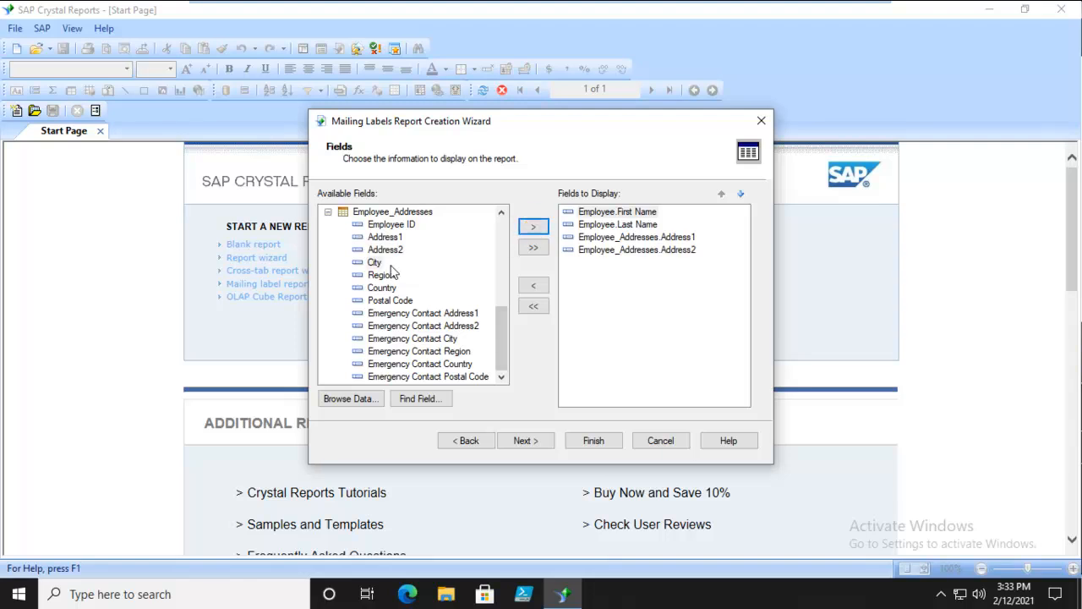
{"action": "left_click", "coordinate": [532, 227]}
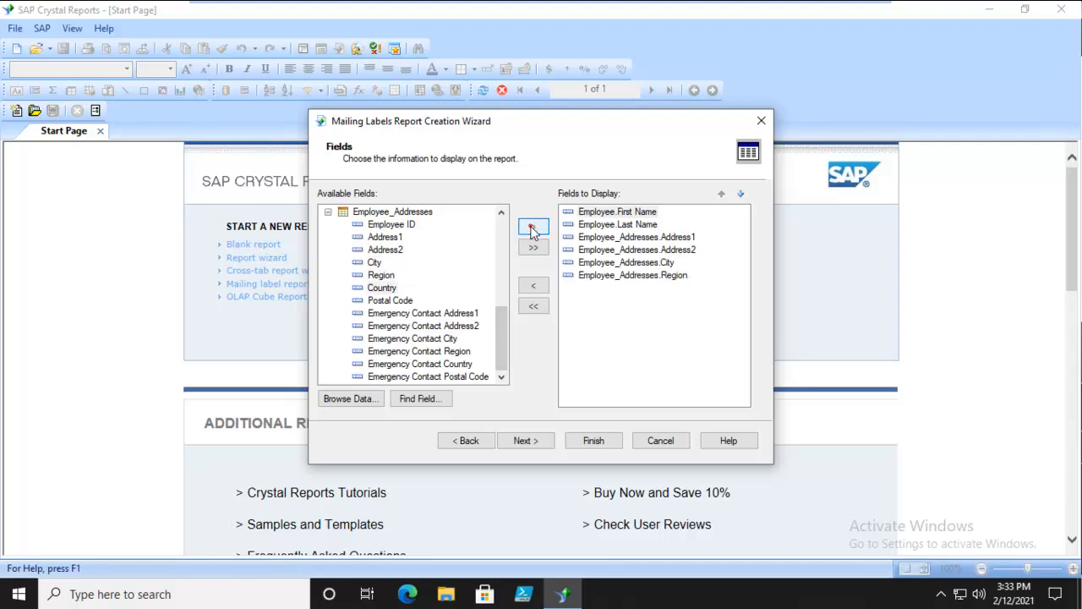
{"action": "left_click", "coordinate": [533, 226]}
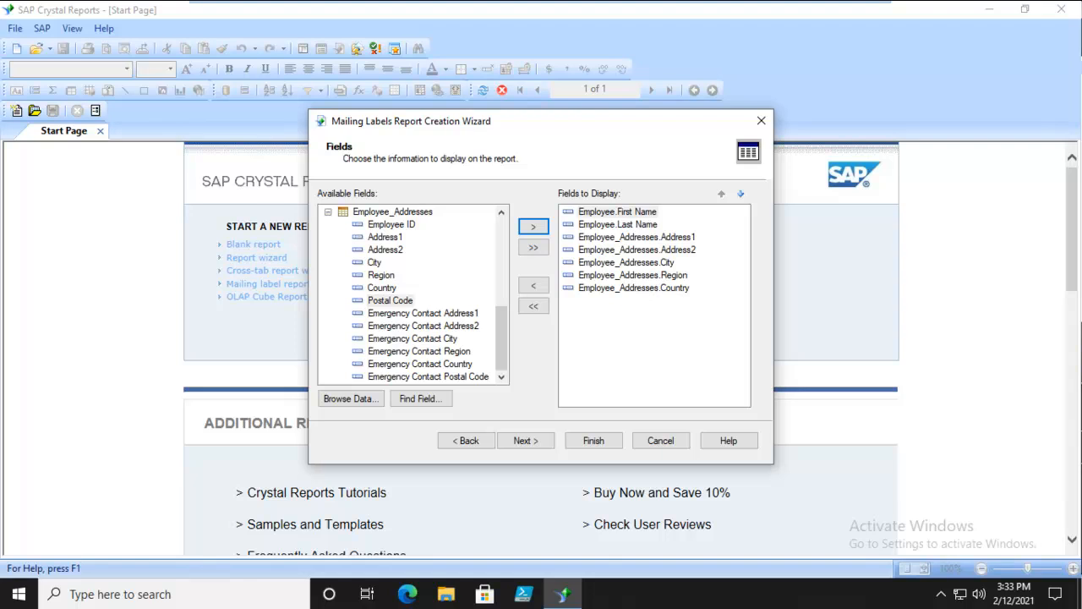
Choose Address (Avery 5160) as the mailing label type, giving 3 across and 10 down
{"action": "left_click", "coordinate": [526, 439]}
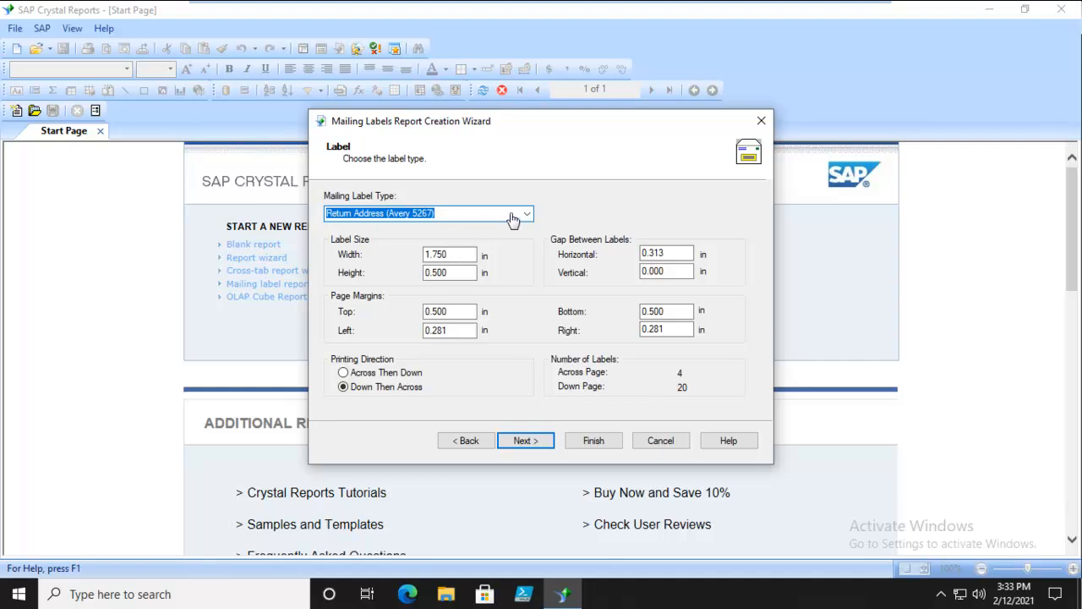
{"action": "left_click", "coordinate": [526, 213]}
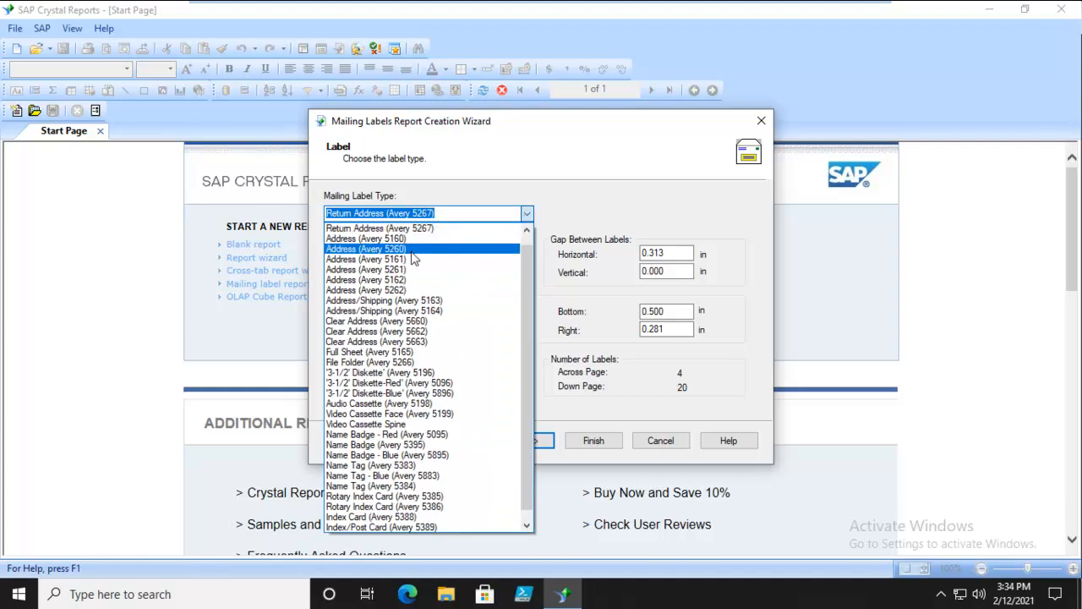
{"action": "left_click", "coordinate": [367, 237]}
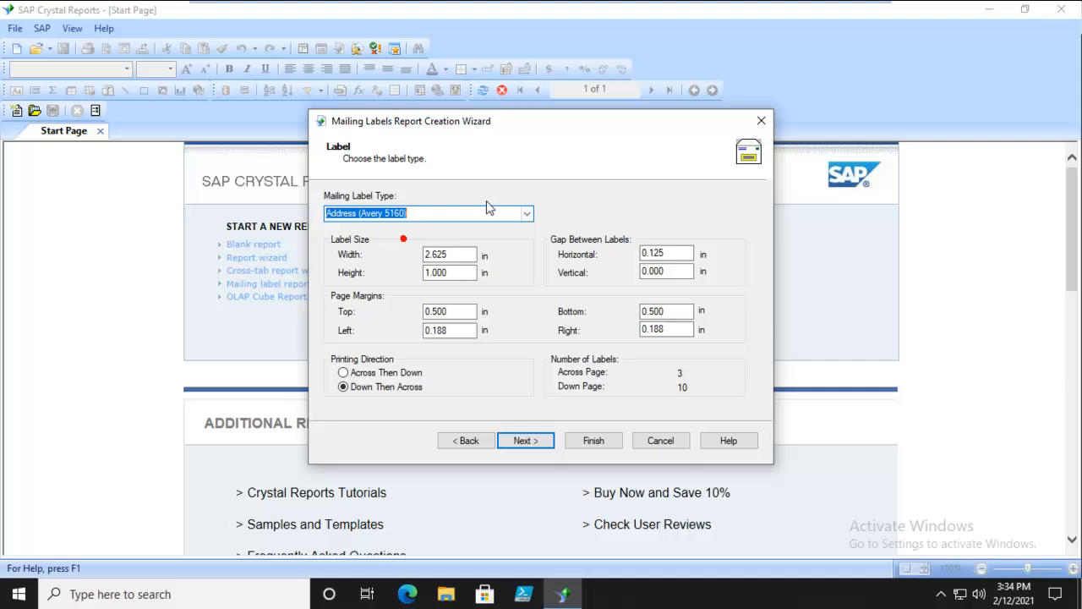
{"action": "mouse_move", "coordinate": [372, 402]}
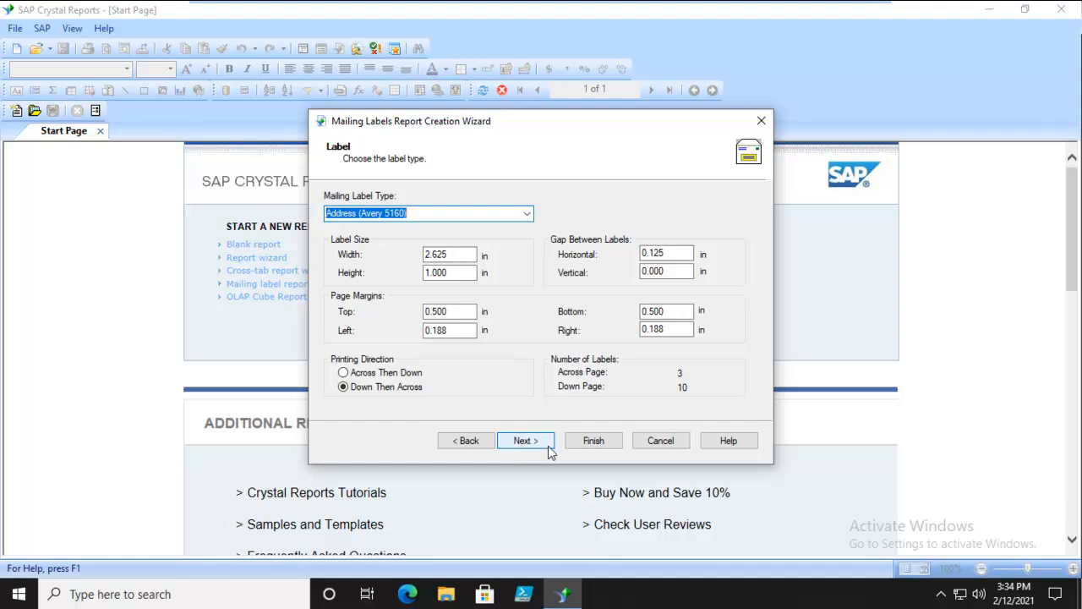
Advance to the Record Selection step without adding any filter fields
{"action": "left_click", "coordinate": [524, 441]}
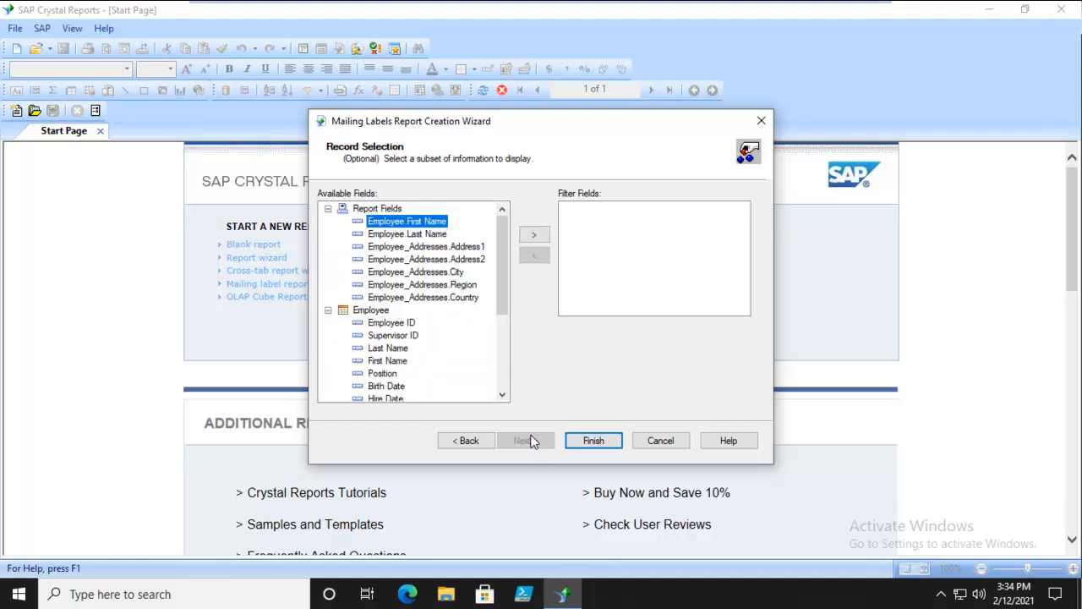
{"action": "mouse_move", "coordinate": [638, 328]}
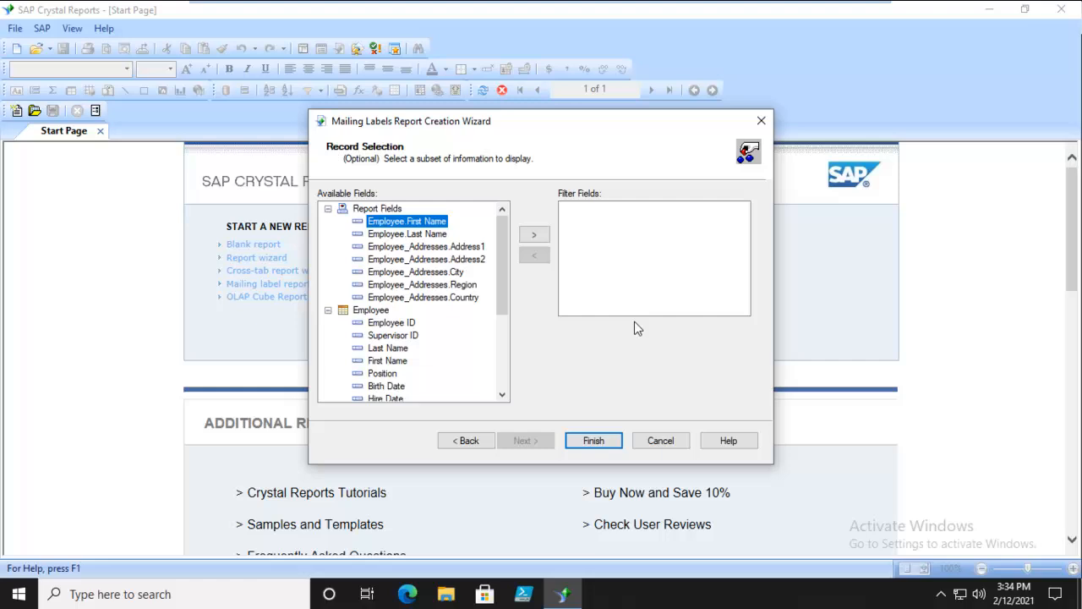
{"action": "mouse_move", "coordinate": [376, 190]}
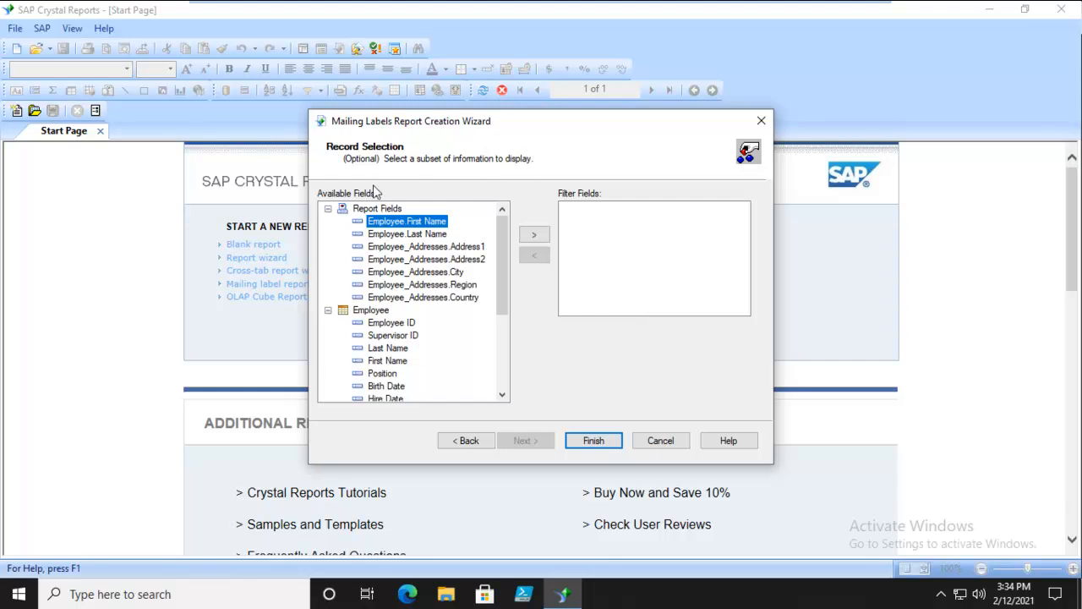
{"action": "mouse_move", "coordinate": [478, 207]}
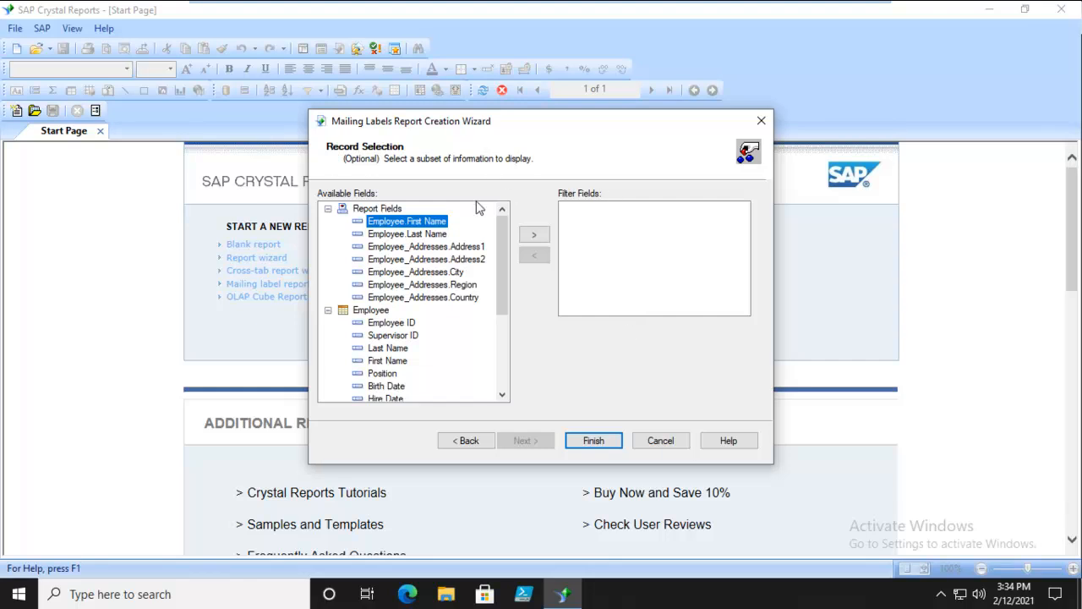
{"action": "mouse_move", "coordinate": [591, 352]}
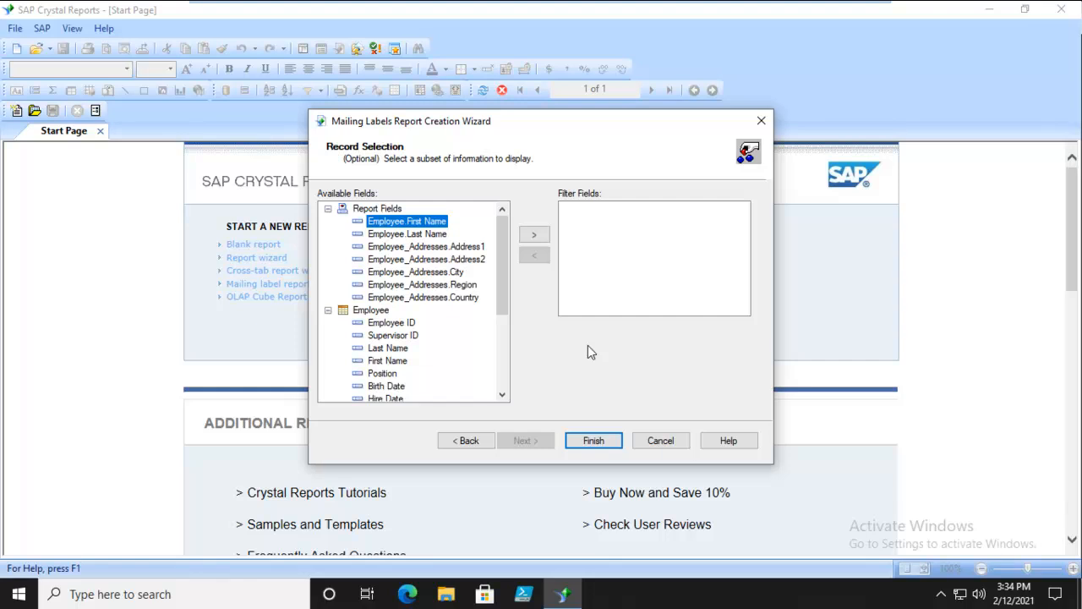
Finish the wizard to generate Report1 and preview the employee mailing labels
{"action": "left_click", "coordinate": [593, 440]}
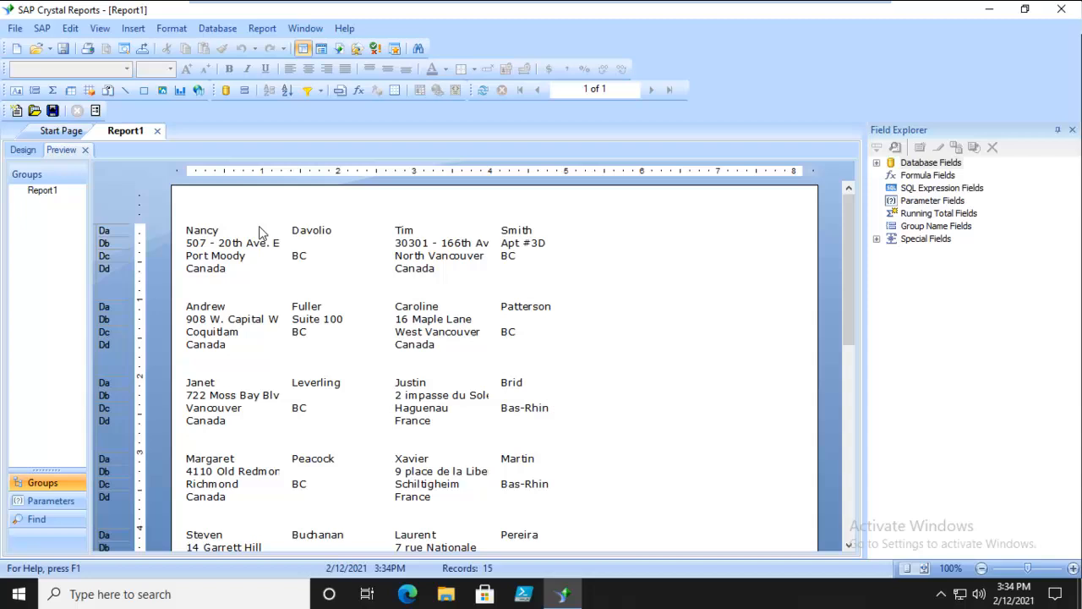
{"action": "mouse_move", "coordinate": [795, 437]}
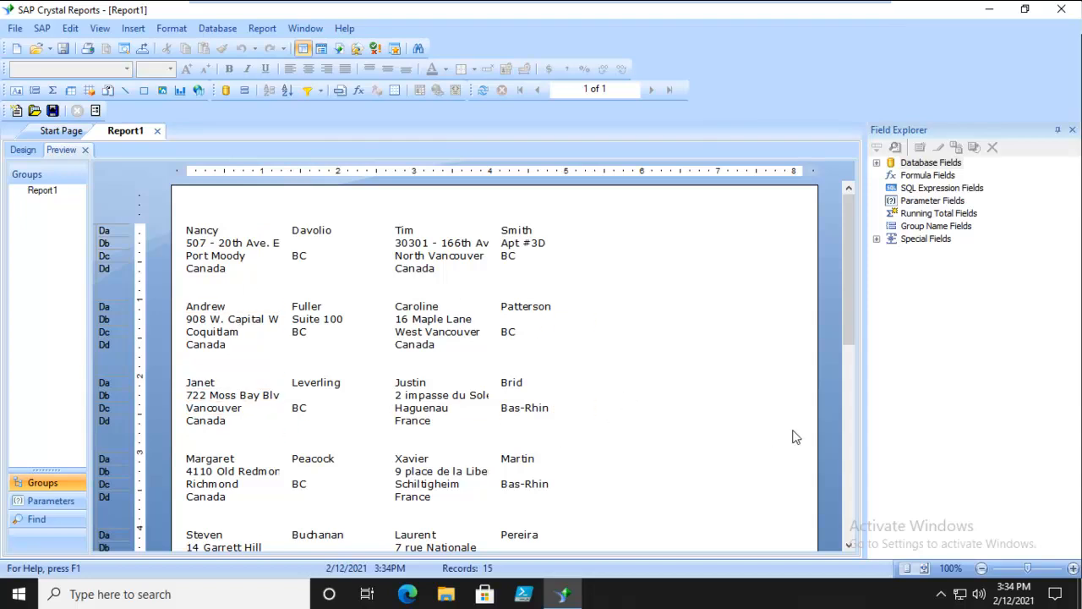
{"action": "mouse_move", "coordinate": [565, 437]}
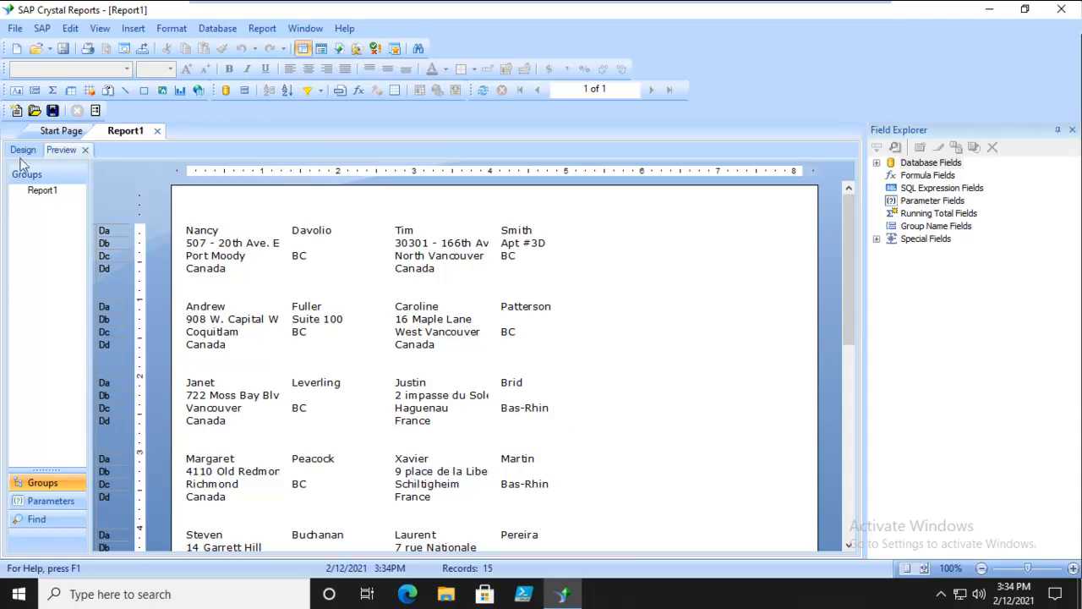
In Design view, bold the name, address, city, region and country fields
{"action": "left_click", "coordinate": [23, 150]}
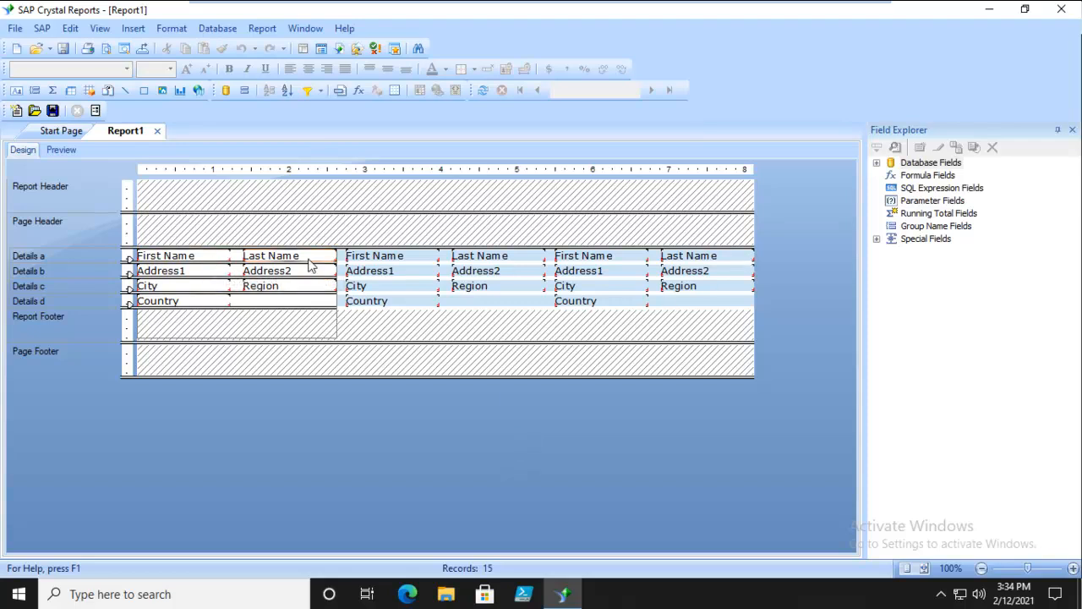
{"action": "left_click", "coordinate": [374, 256]}
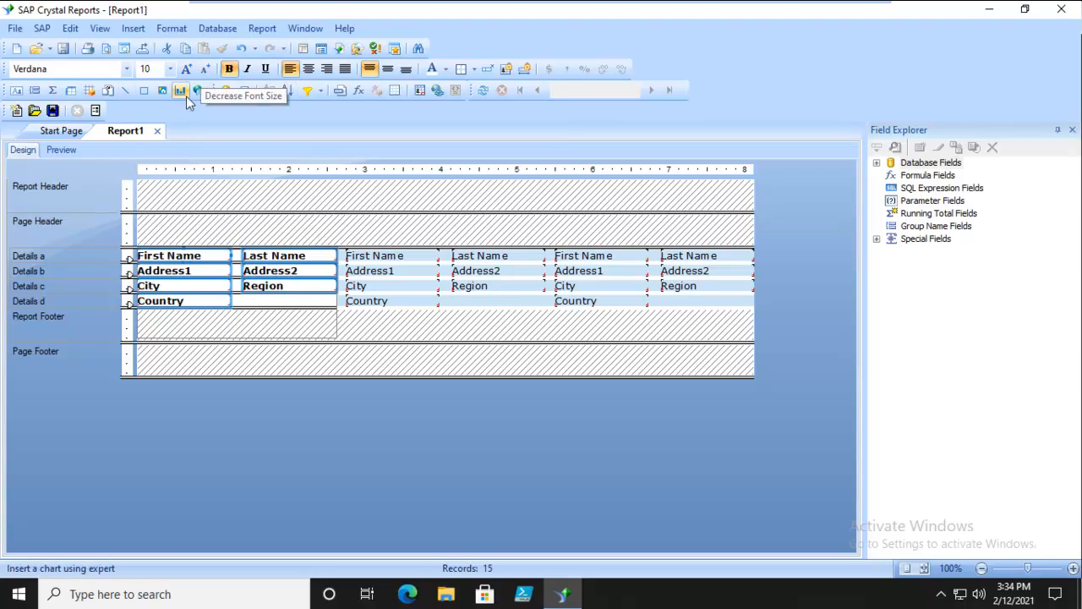
{"action": "left_click", "coordinate": [61, 150]}
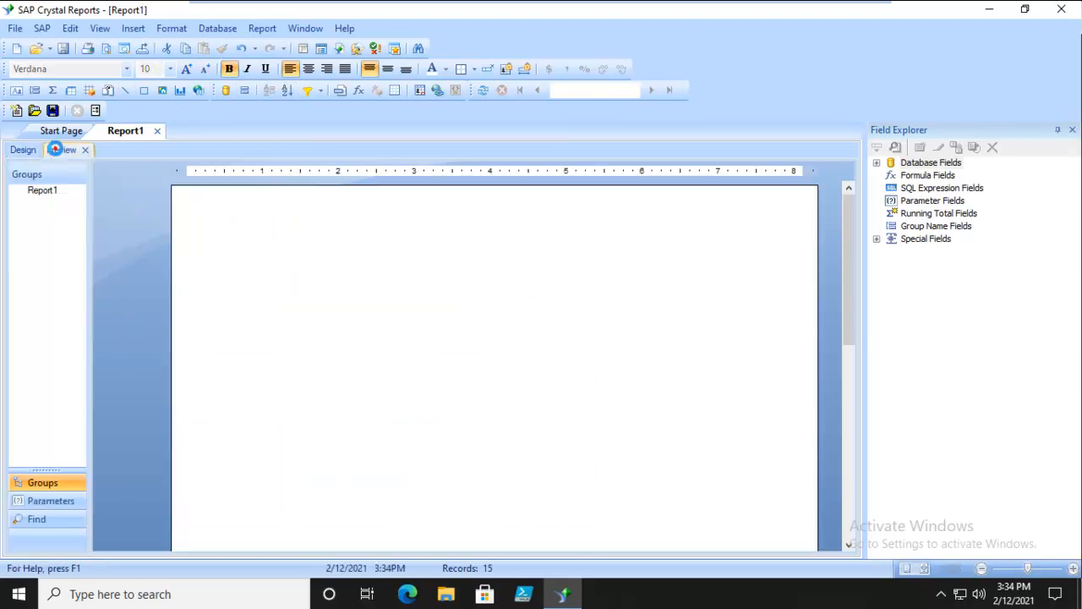
View Report1 in Preview to see the labels with bold names and addresses
{"action": "left_click", "coordinate": [60, 150]}
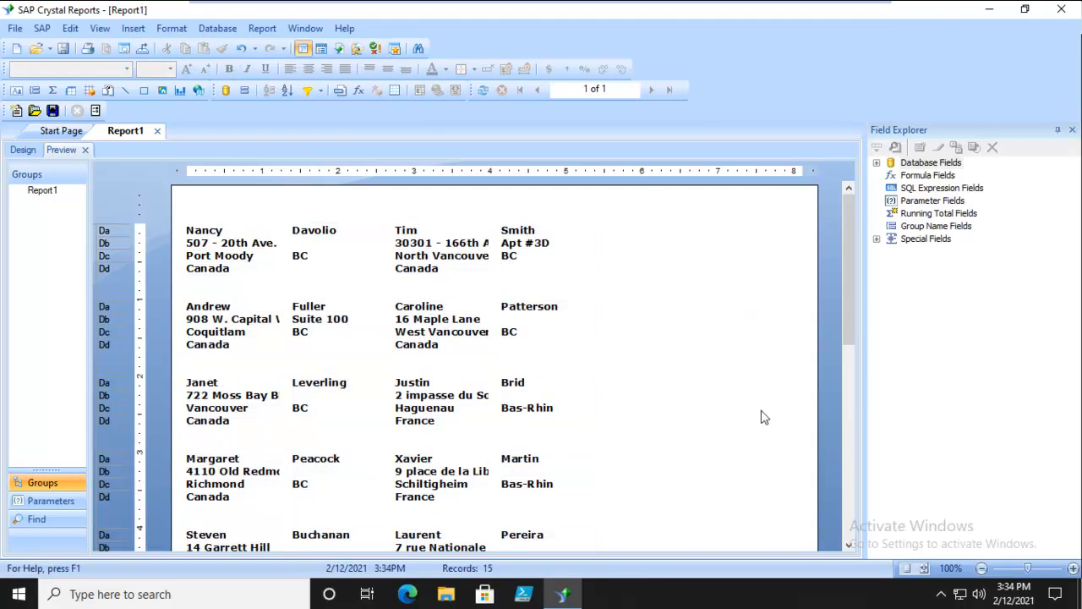
{"action": "mouse_move", "coordinate": [486, 268]}
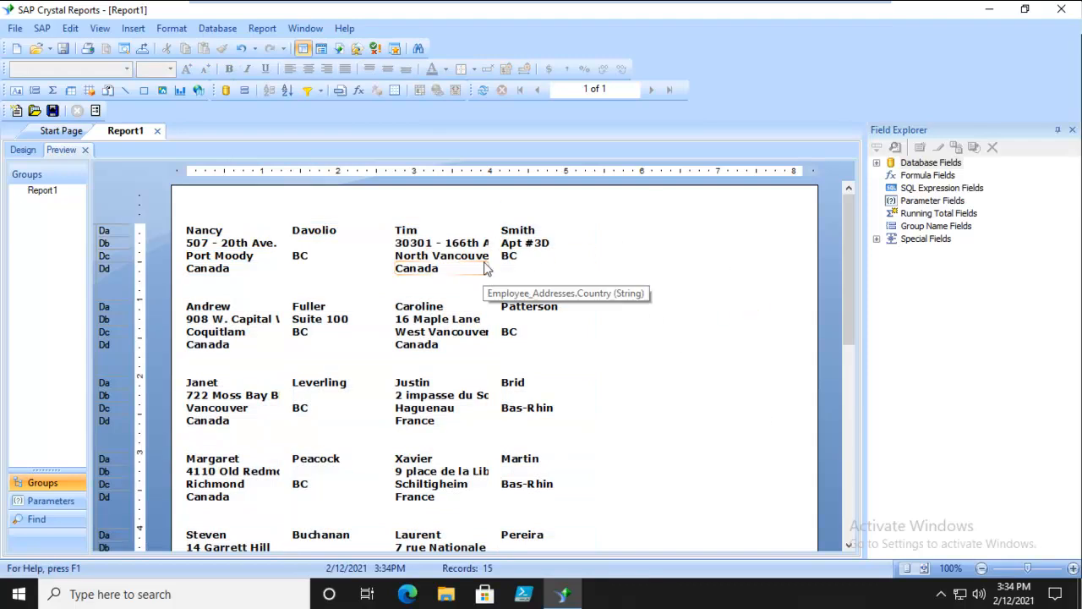